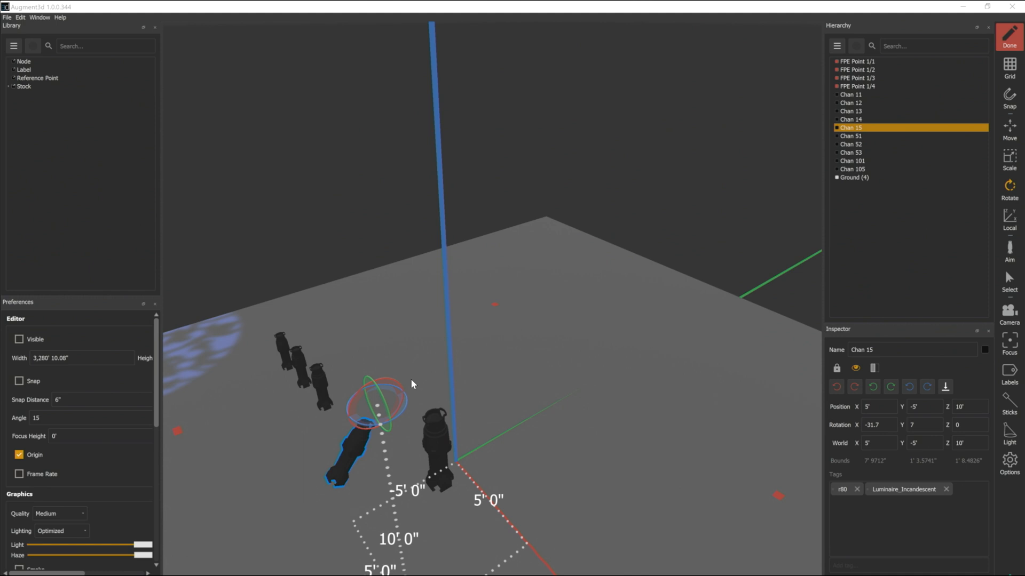
pyautogui.moveTo(710, 168)
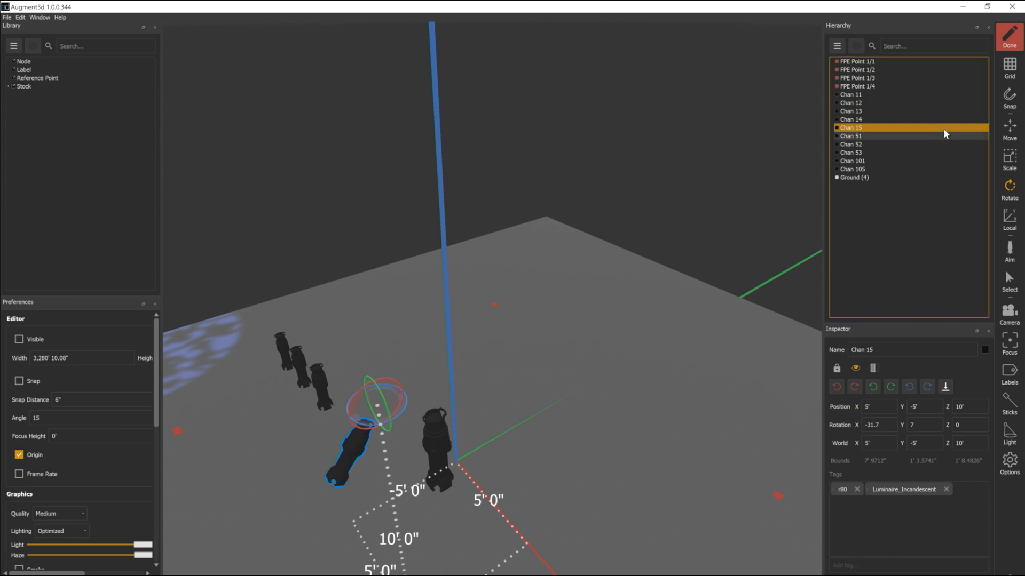
# Step: Switch the selected Chan 15 fixture to the Move tool
pyautogui.click(1008, 129)
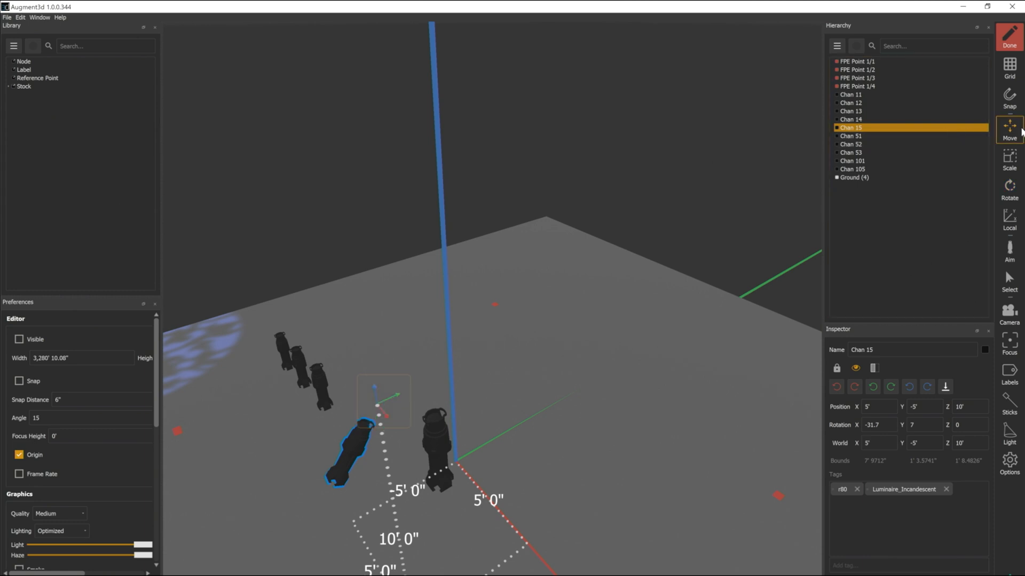
# Step: Set the gizmo to Local origin mode so handles follow Chan 15's own axes
pyautogui.click(384, 402)
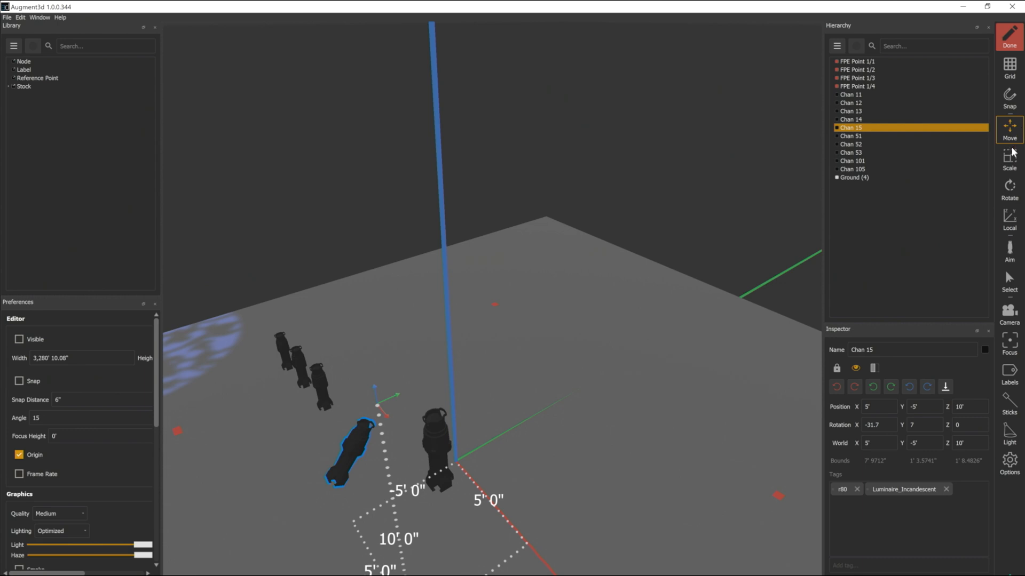
pyautogui.moveTo(1009, 219)
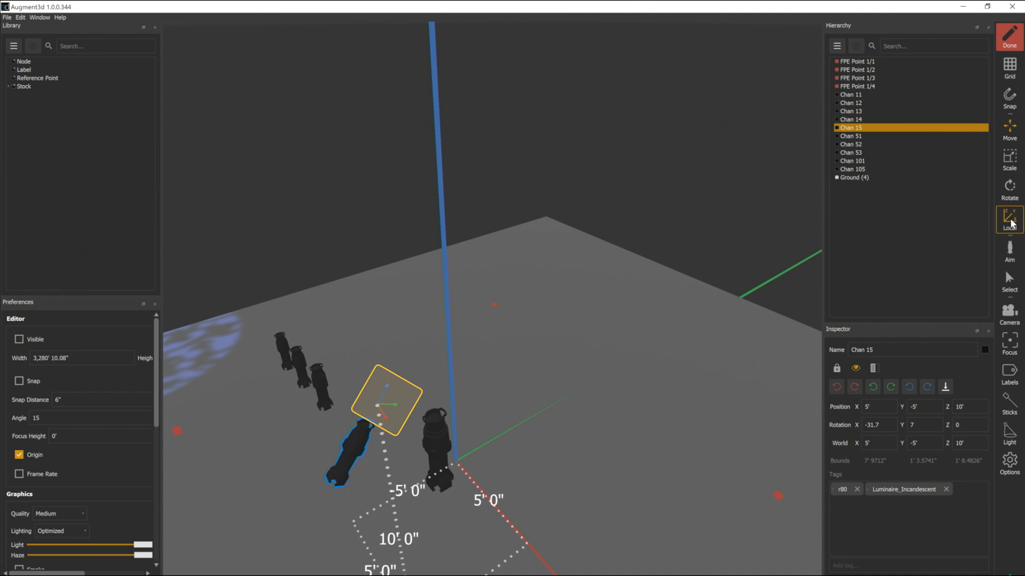
pyautogui.moveTo(987, 227)
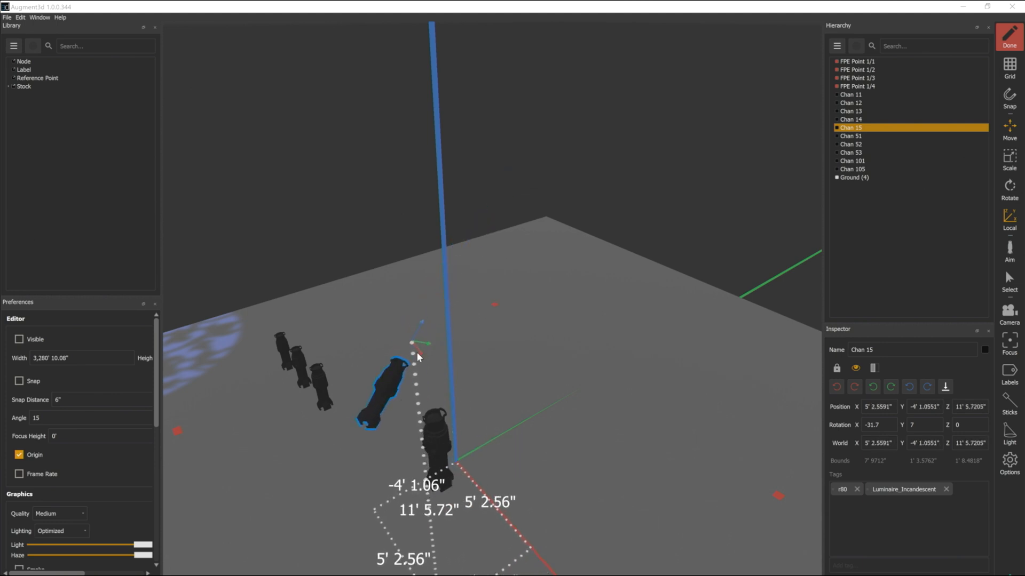
pyautogui.moveTo(405, 351)
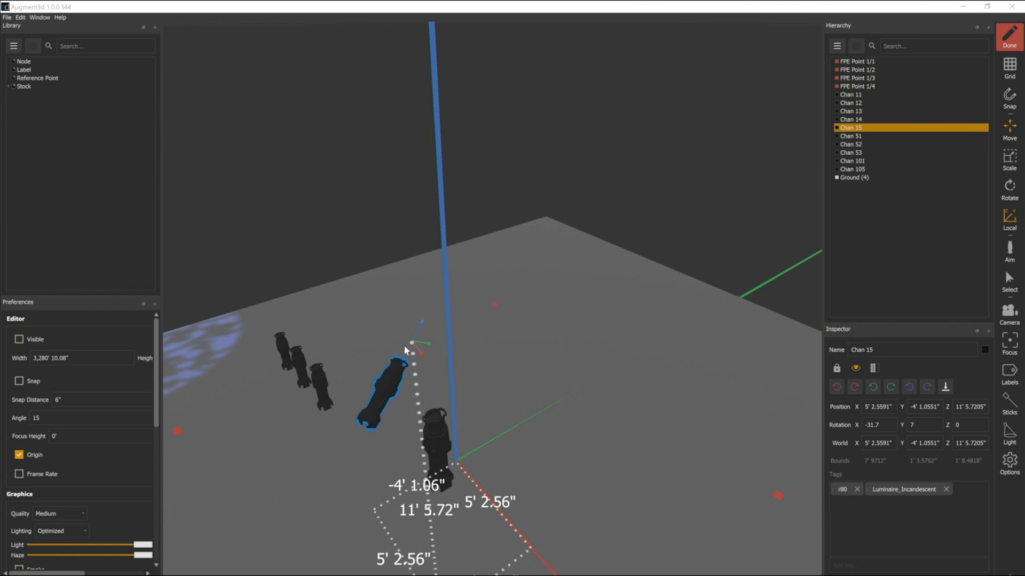
pyautogui.moveTo(405, 349)
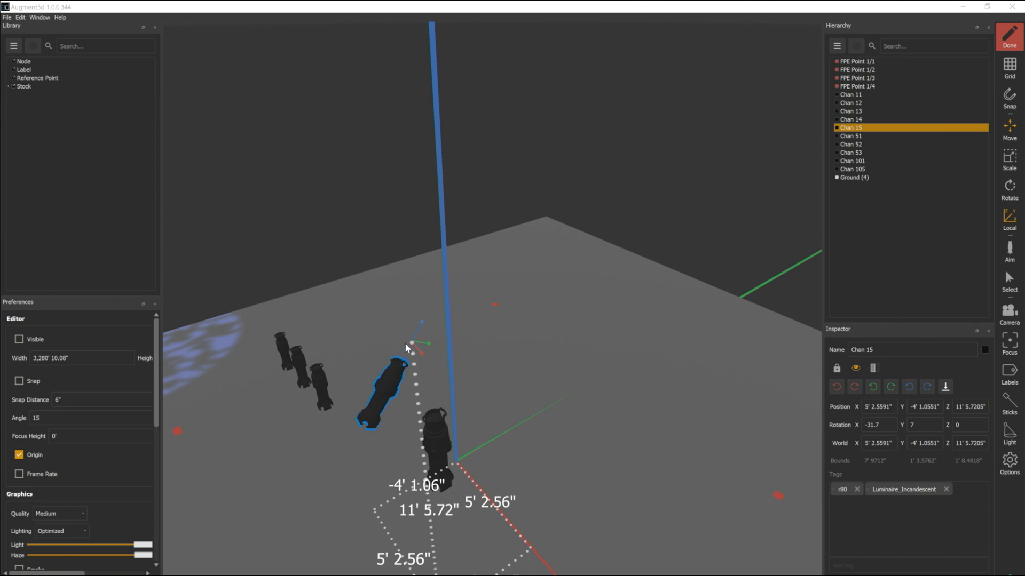
pyautogui.moveTo(525, 305)
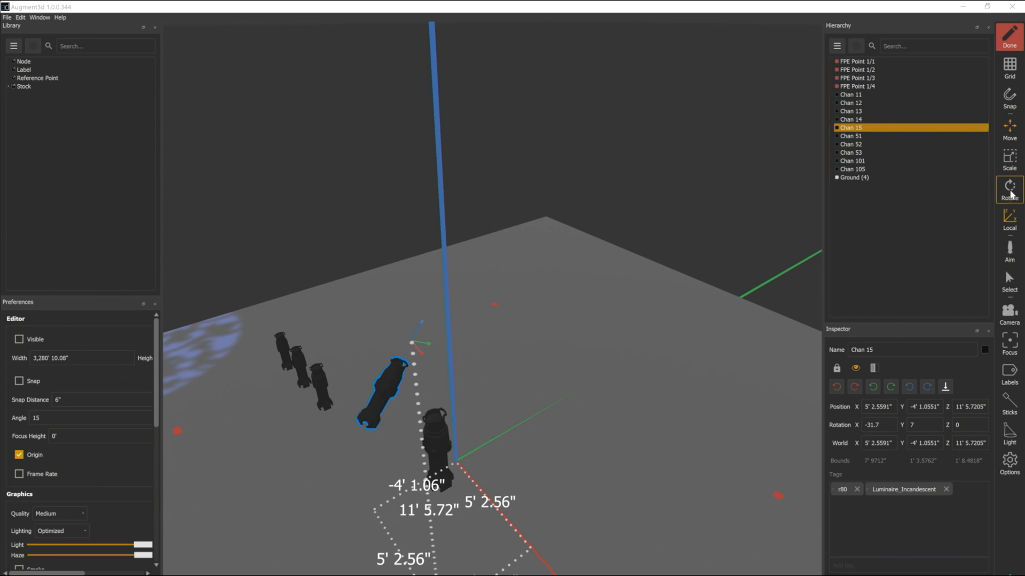
# Step: Switch Chan 15 to the Rotate tool with the gizmo aligned locally
pyautogui.click(1008, 190)
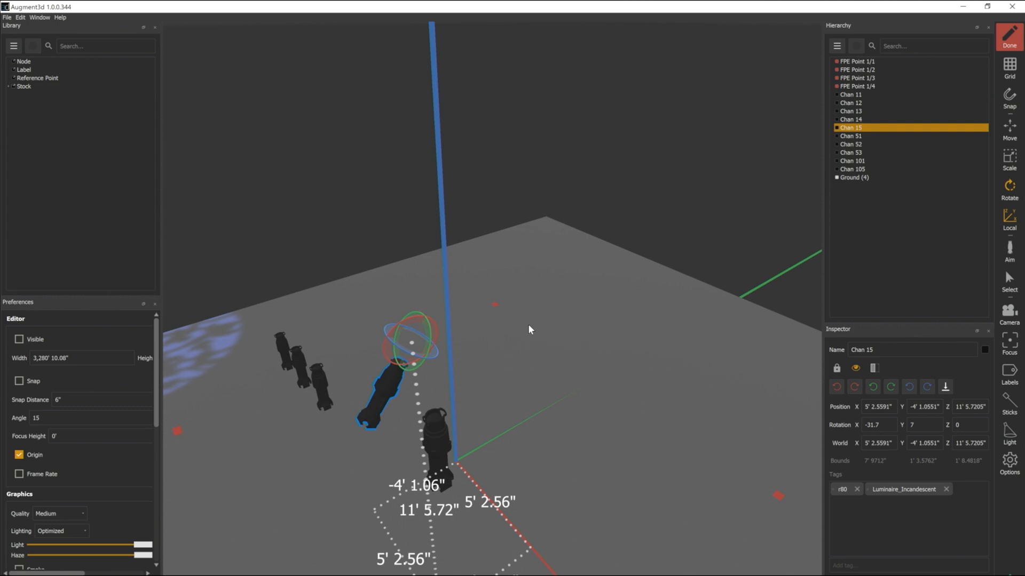
pyautogui.moveTo(435, 340)
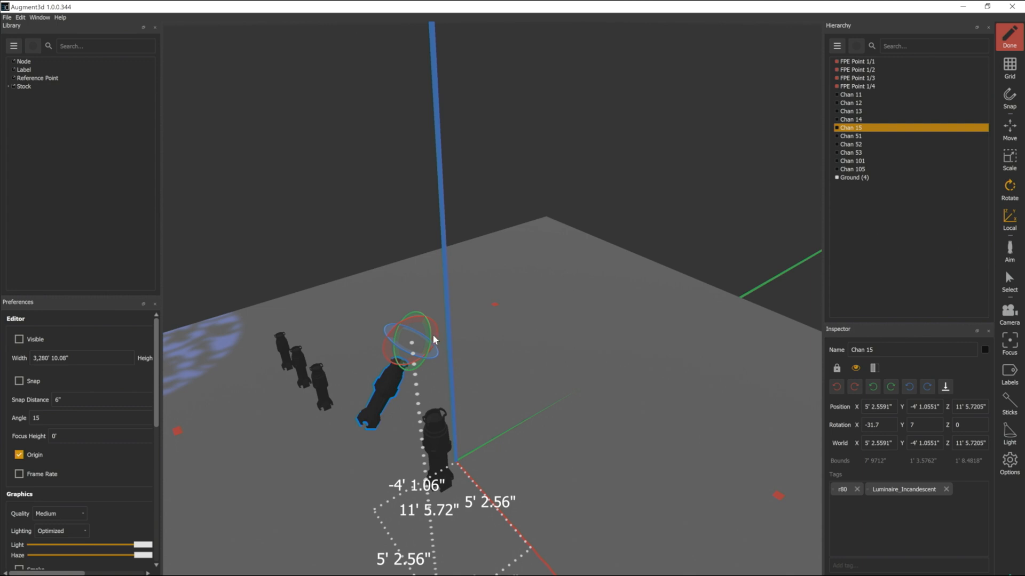
pyautogui.moveTo(430, 330)
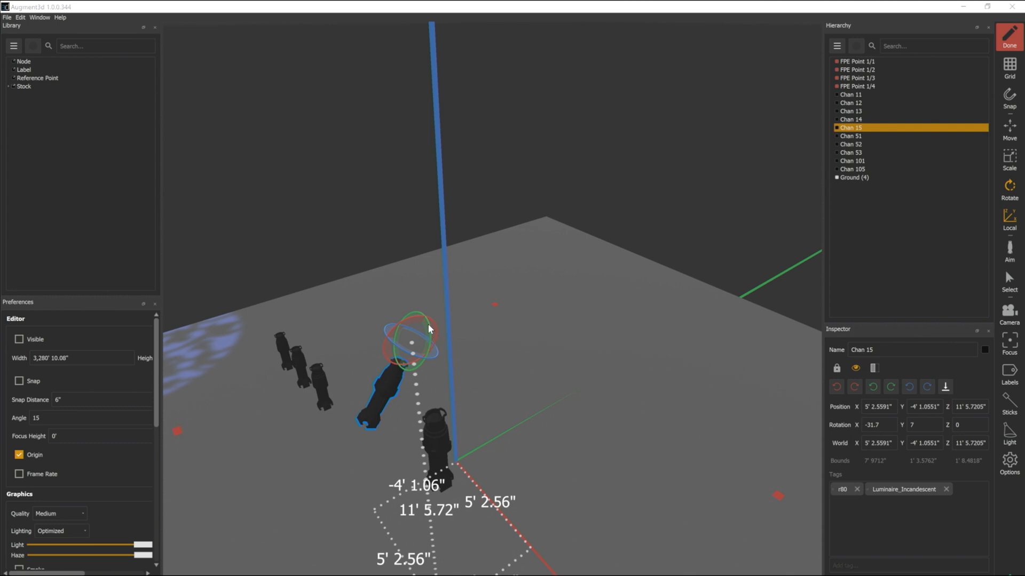